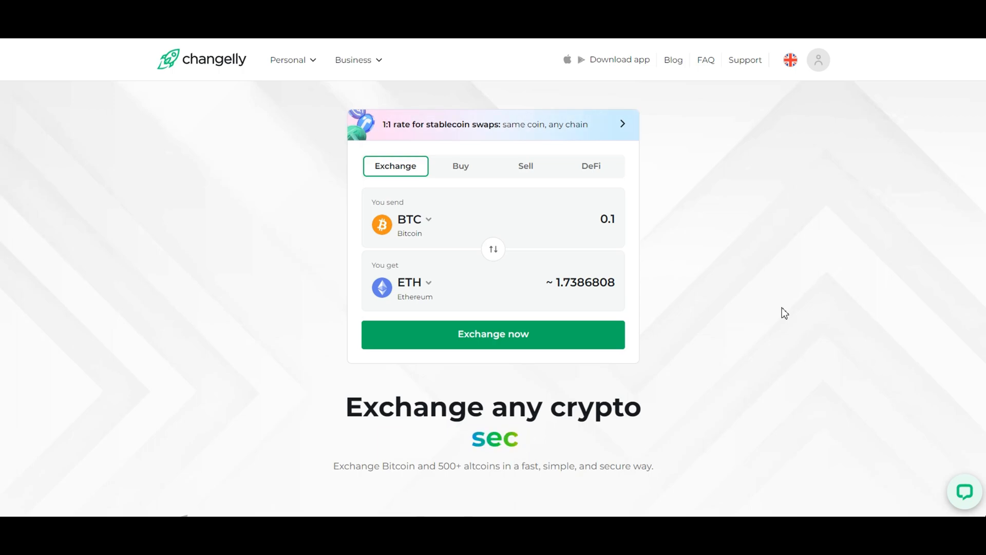
Step: Browse the send-coin list on the exchange form
{"action": "left_click", "coordinate": [407, 218]}
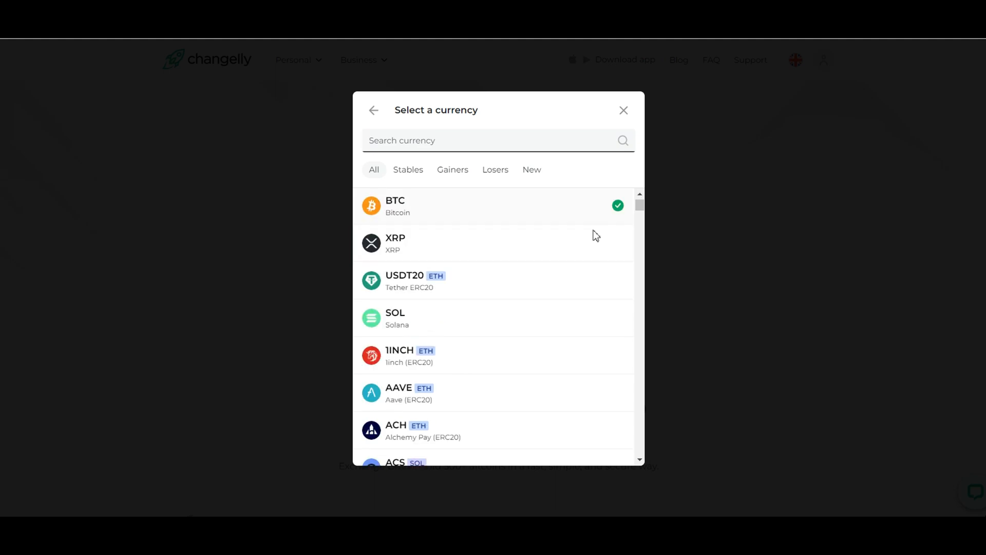
{"action": "scroll", "scroll_direction": "down", "scroll_amount": 3}
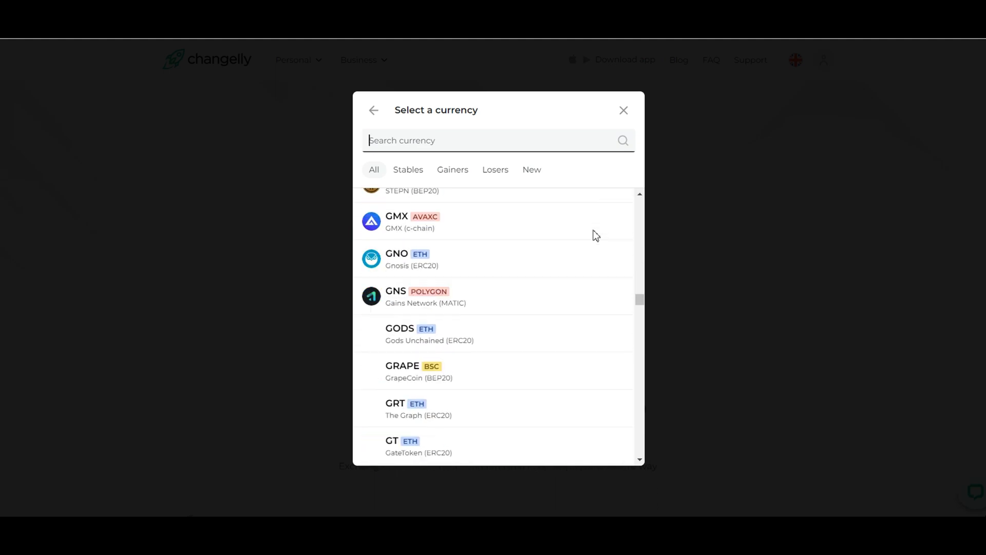
{"action": "scroll", "scroll_direction": "down", "scroll_amount": 3}
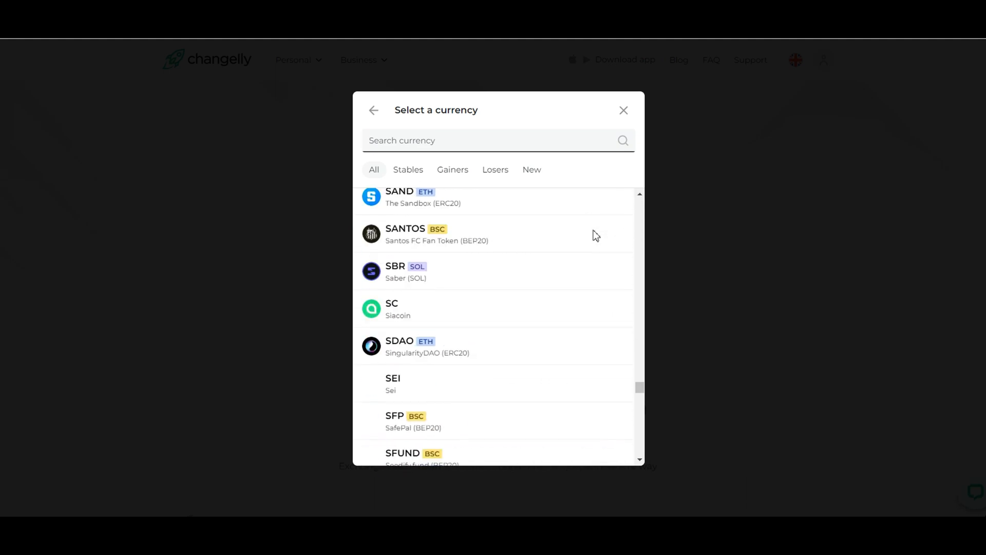
{"action": "scroll", "scroll_direction": "down", "scroll_amount": 3}
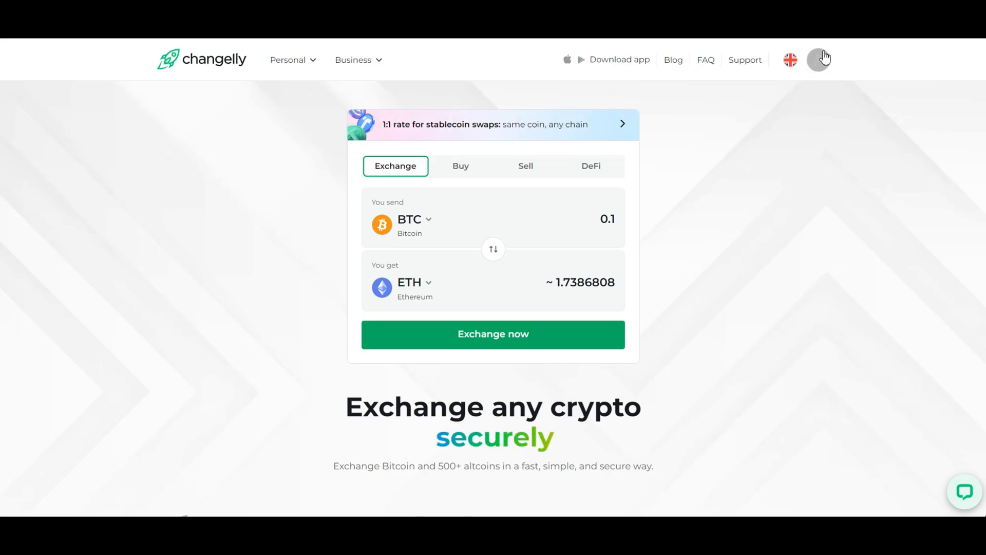
Step: Sign in to Changelly through the profile menu with an email account
{"action": "left_click", "coordinate": [818, 60]}
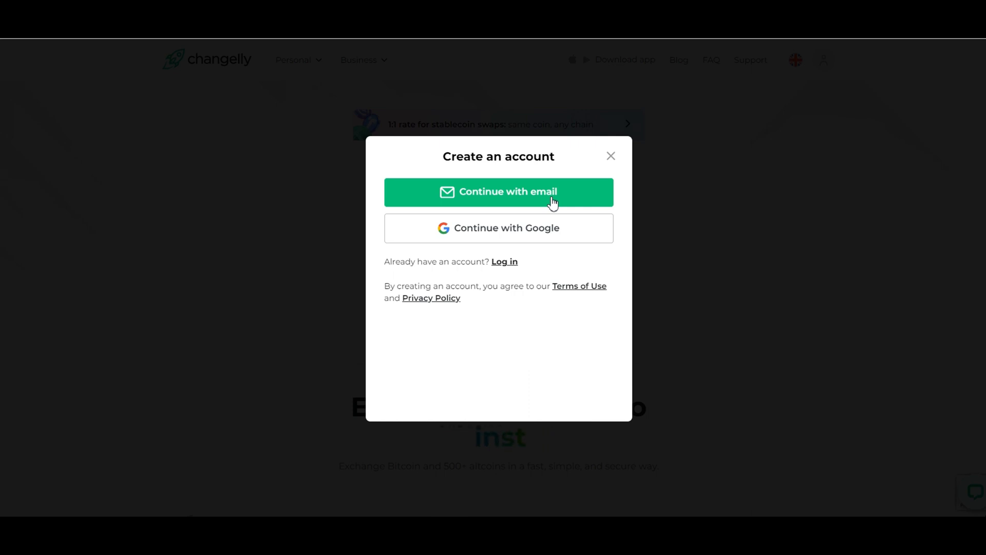
{"action": "left_click", "coordinate": [498, 192]}
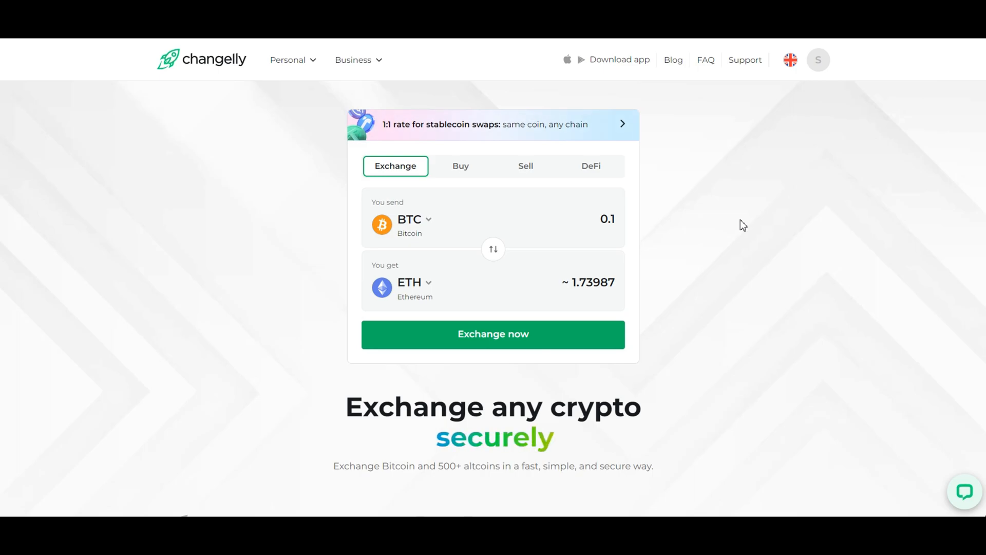
Step: Review the Buy mode and its list of purchasable coins without choosing one
{"action": "left_click", "coordinate": [460, 166]}
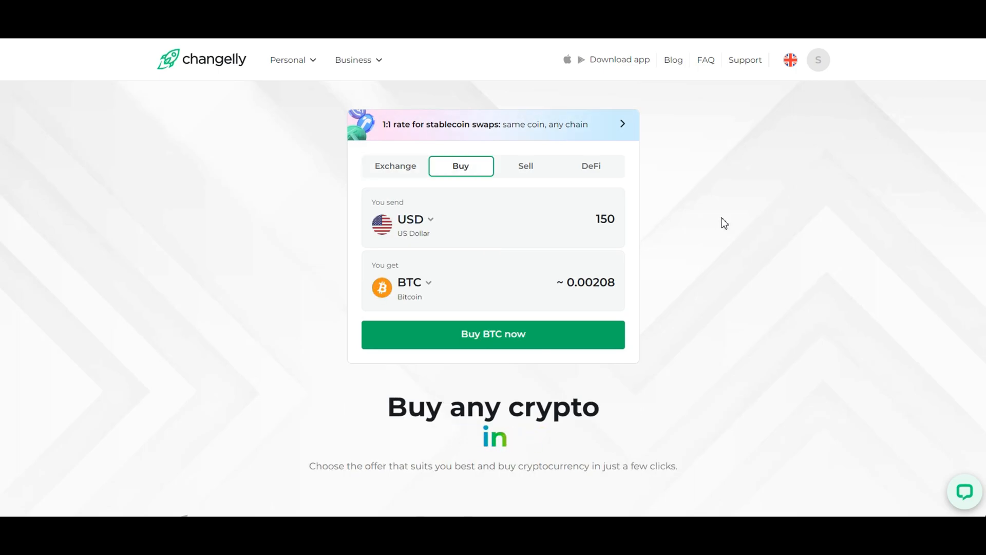
{"action": "left_click", "coordinate": [410, 219]}
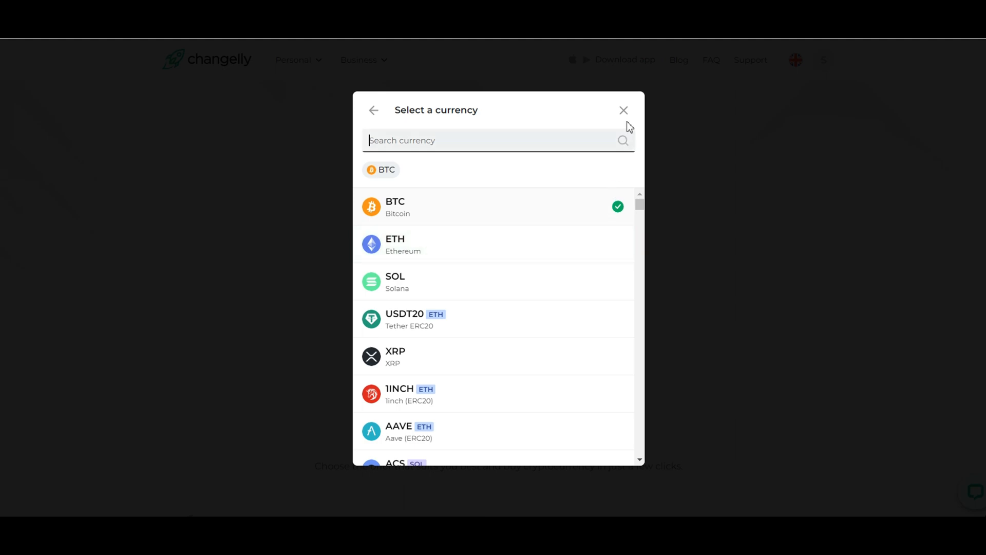
{"action": "left_click", "coordinate": [623, 110]}
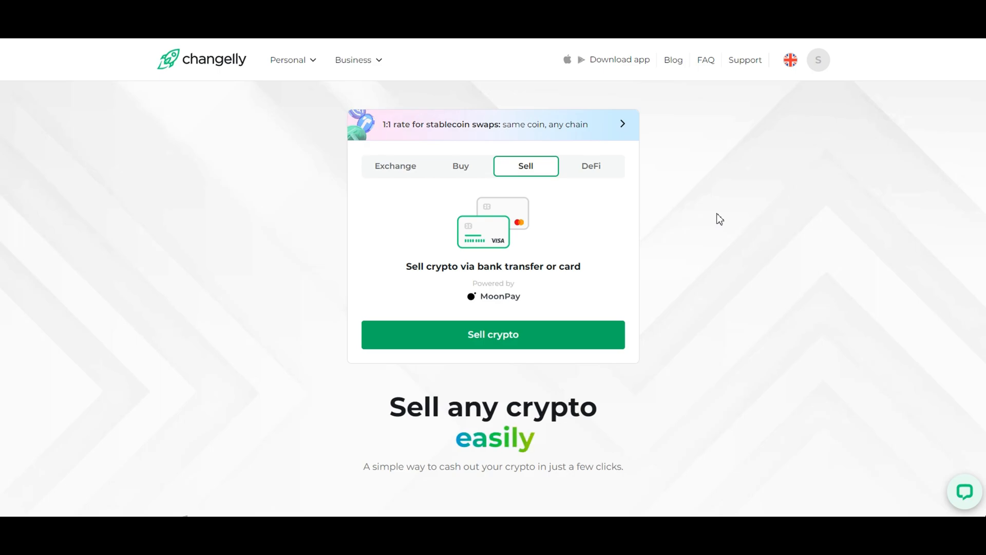
Step: Review the DeFi mode and browse its receive-token list
{"action": "left_click", "coordinate": [590, 165]}
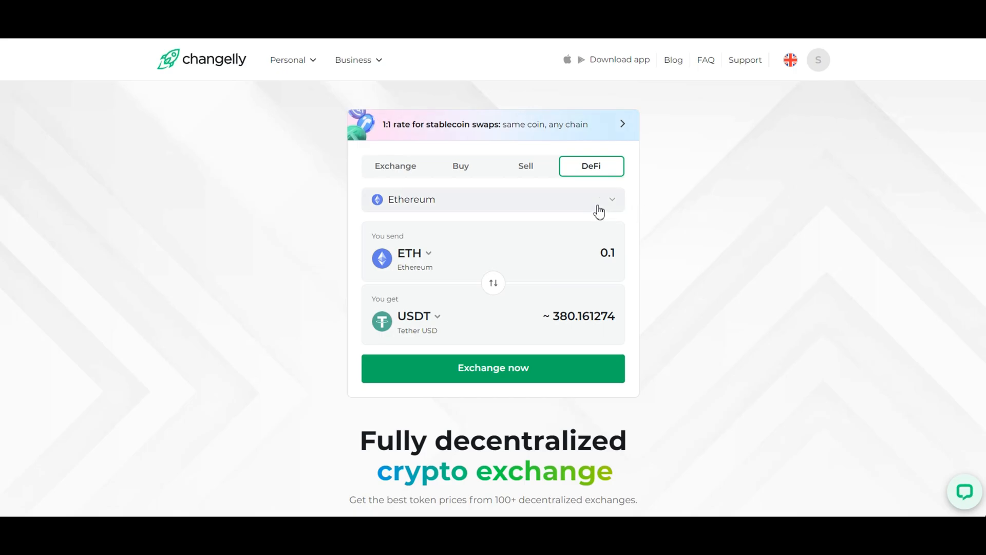
{"action": "mouse_move", "coordinate": [670, 234]}
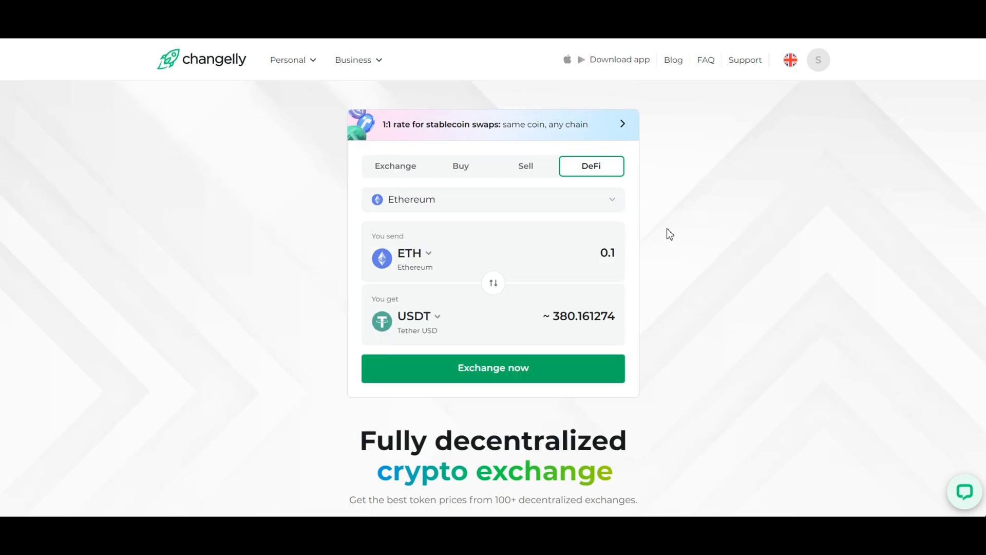
{"action": "left_click", "coordinate": [418, 316]}
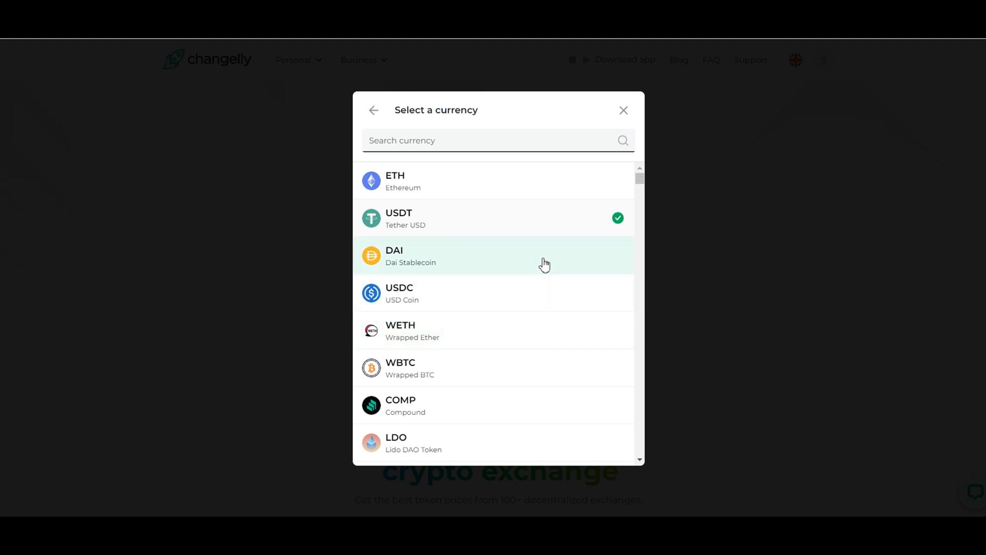
{"action": "scroll", "scroll_direction": "down", "scroll_amount": 3}
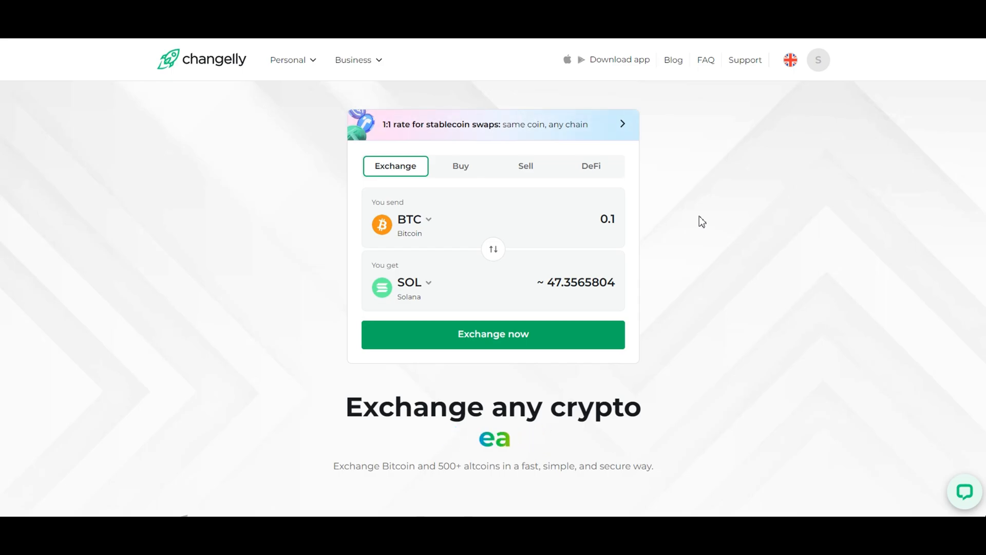
Step: Start the 0.1 BTC to SOL exchange, keep Solana and choose the fixed rate of 46.84953505 SOL
{"action": "left_click", "coordinate": [492, 334]}
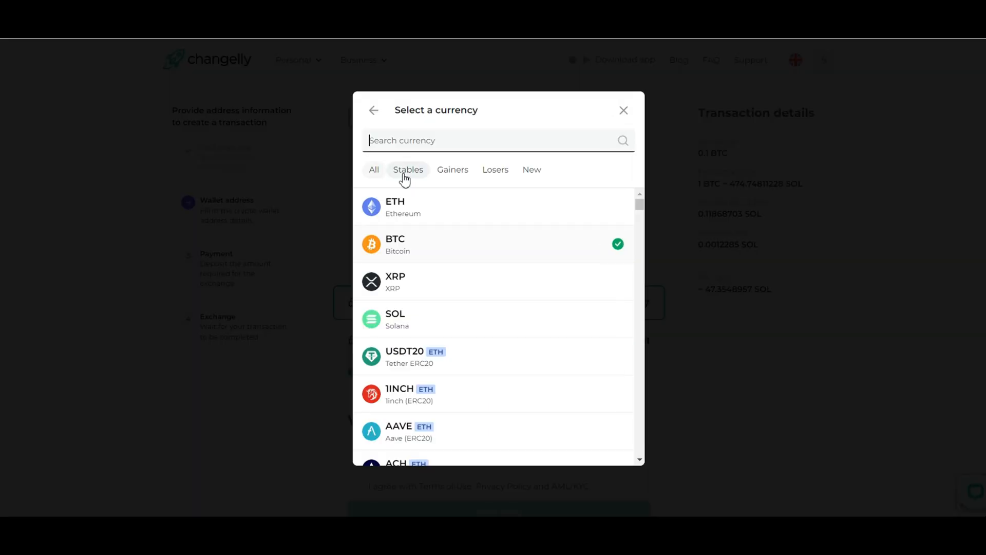
{"action": "left_click", "coordinate": [623, 110]}
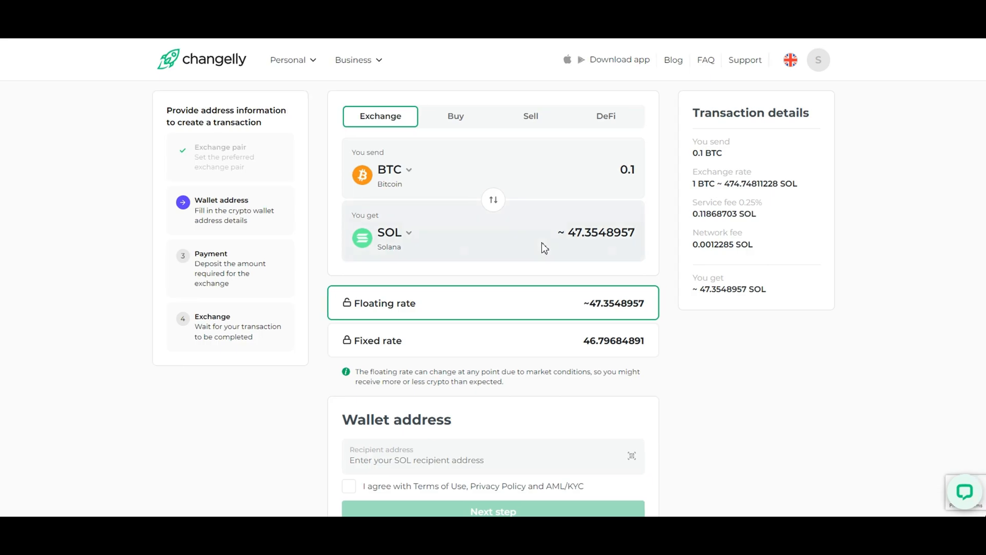
{"action": "left_click", "coordinate": [393, 232]}
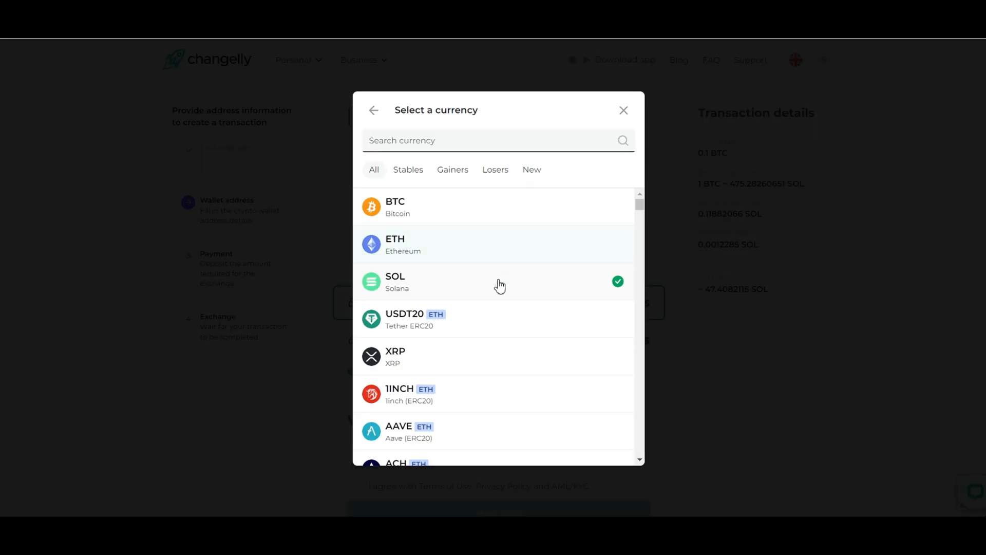
{"action": "left_click", "coordinate": [494, 281]}
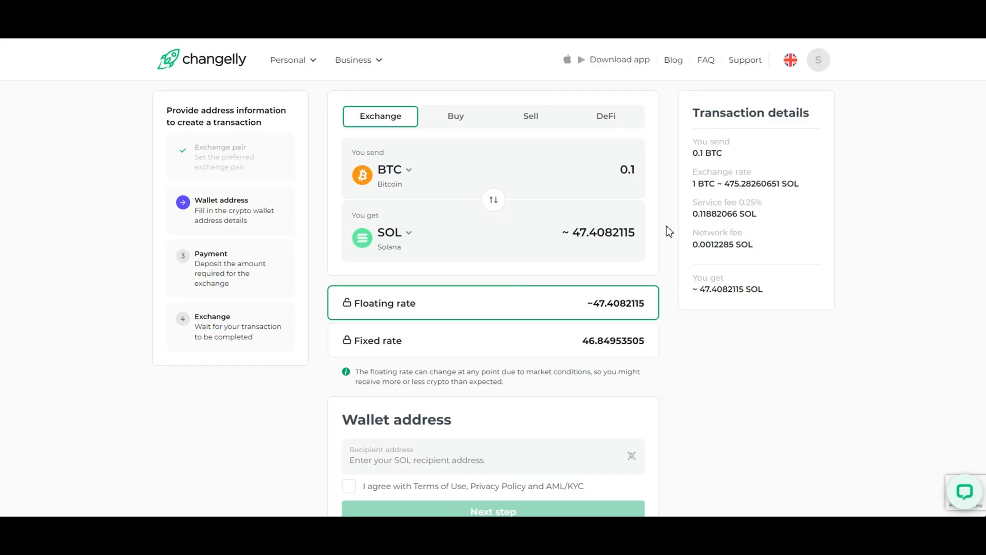
{"action": "left_click", "coordinate": [493, 340]}
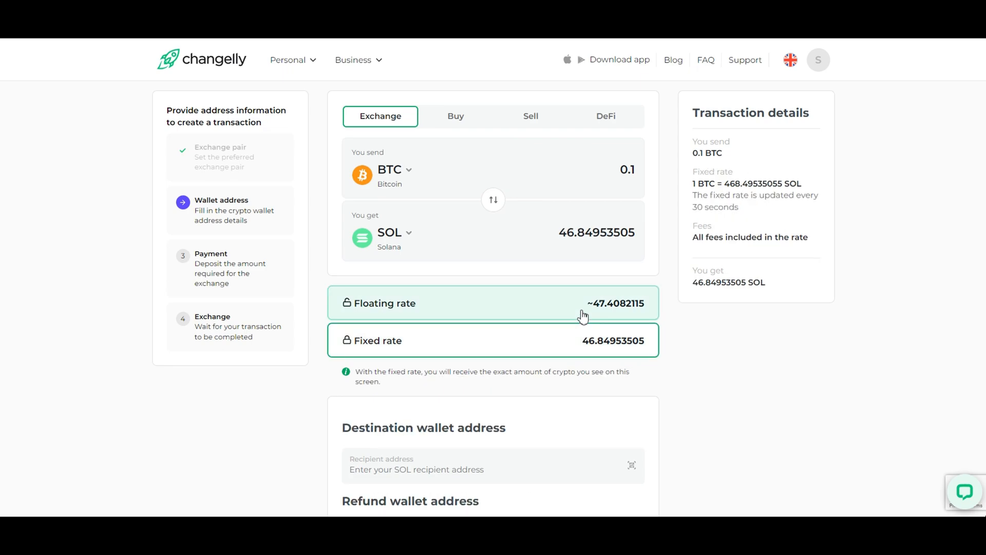
{"action": "left_click", "coordinate": [492, 302]}
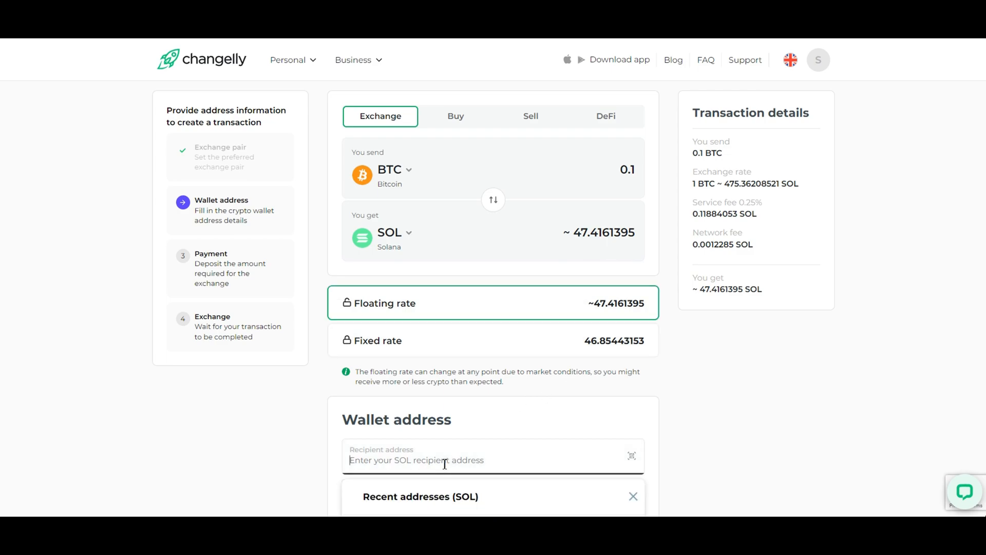
{"action": "type", "text": "CGA79ja6uUoPuBbB61vDDX2tB3aVHjXU8YMzd9VBi3xn"}
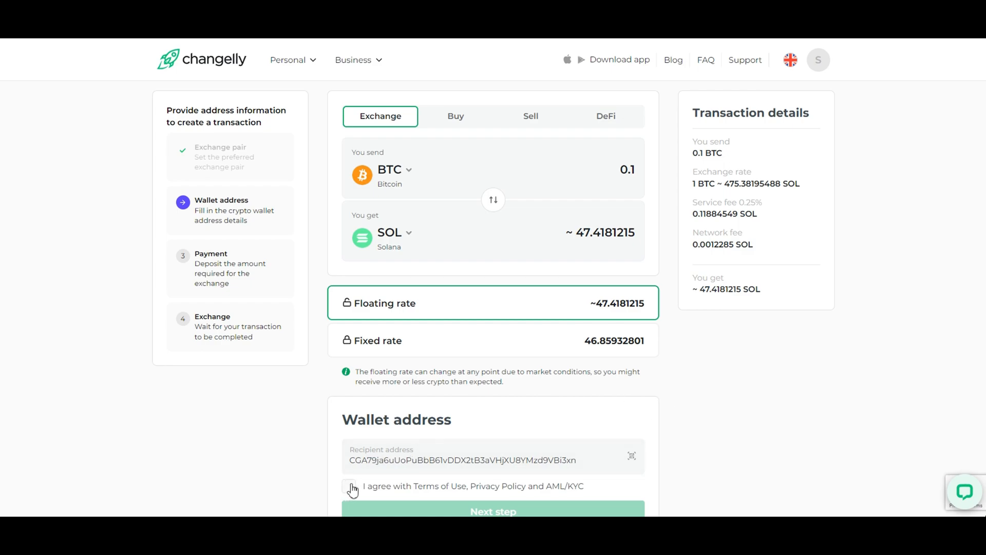
{"action": "left_click", "coordinate": [492, 511]}
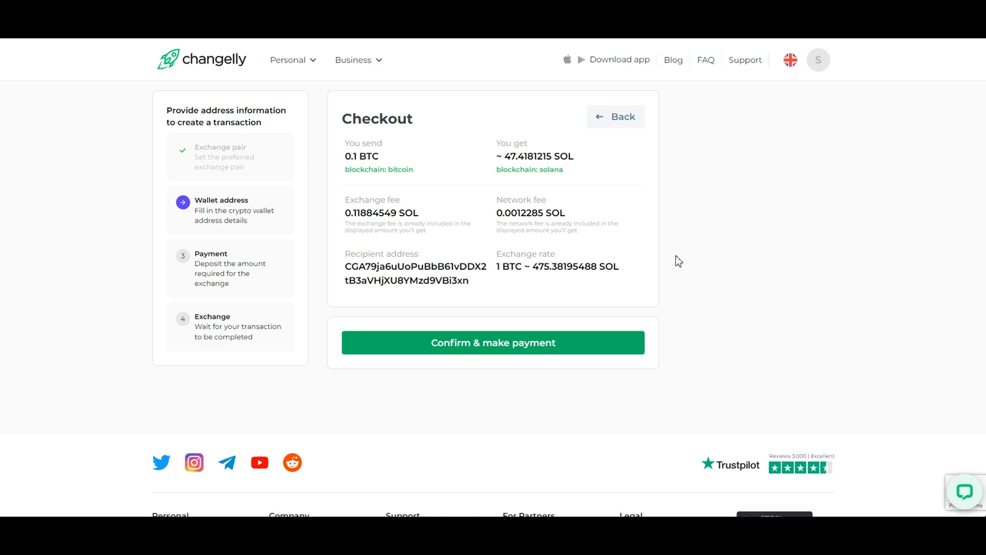
{"action": "mouse_move", "coordinate": [688, 251]}
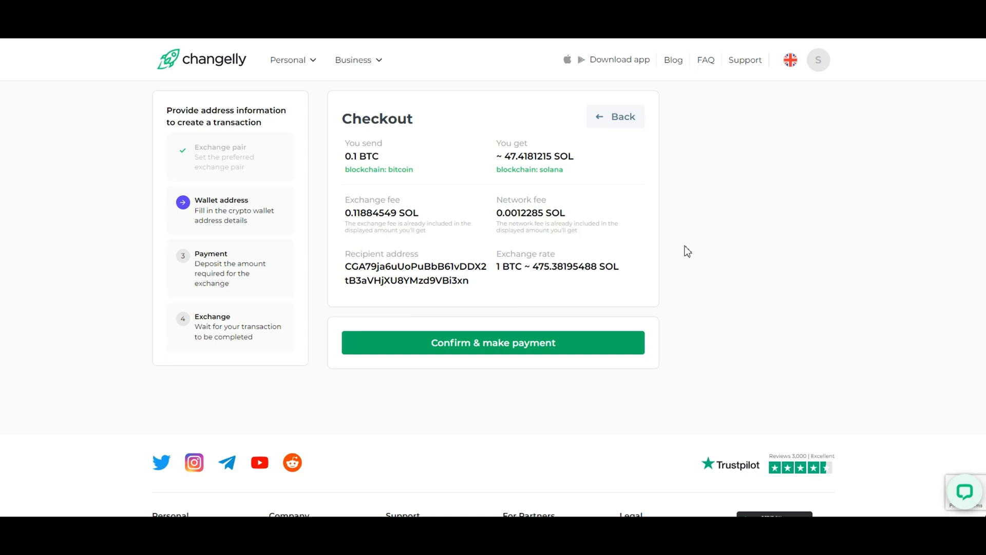
{"action": "mouse_move", "coordinate": [684, 296]}
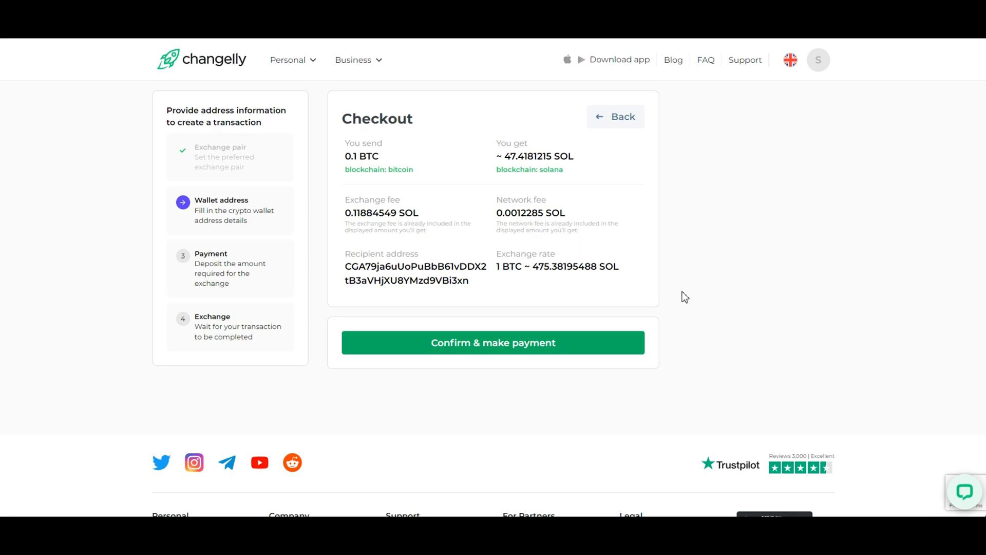
Step: Leave checkout for the Buy page quoting 150 USD for about 0.00208 BTC
{"action": "left_click", "coordinate": [492, 342]}
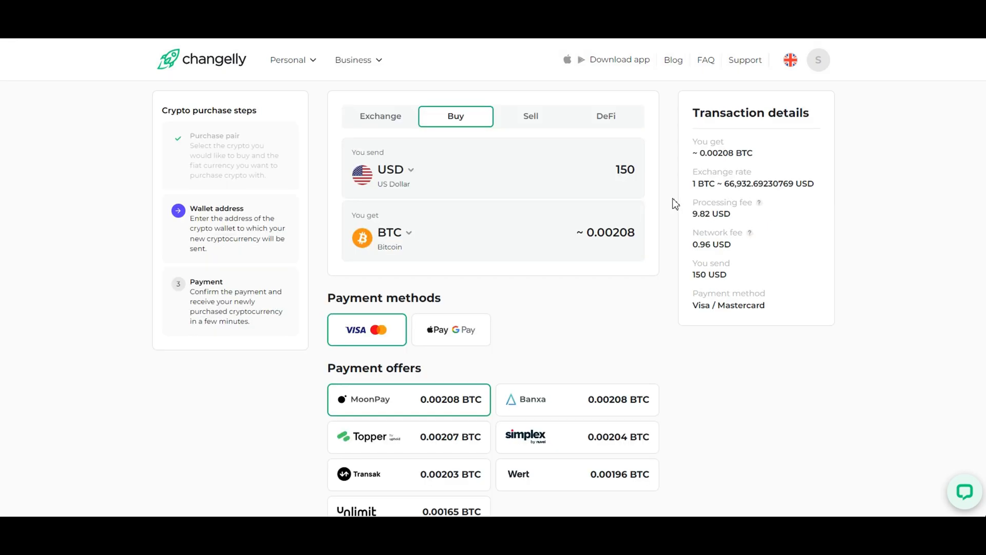
{"action": "mouse_move", "coordinate": [621, 198]}
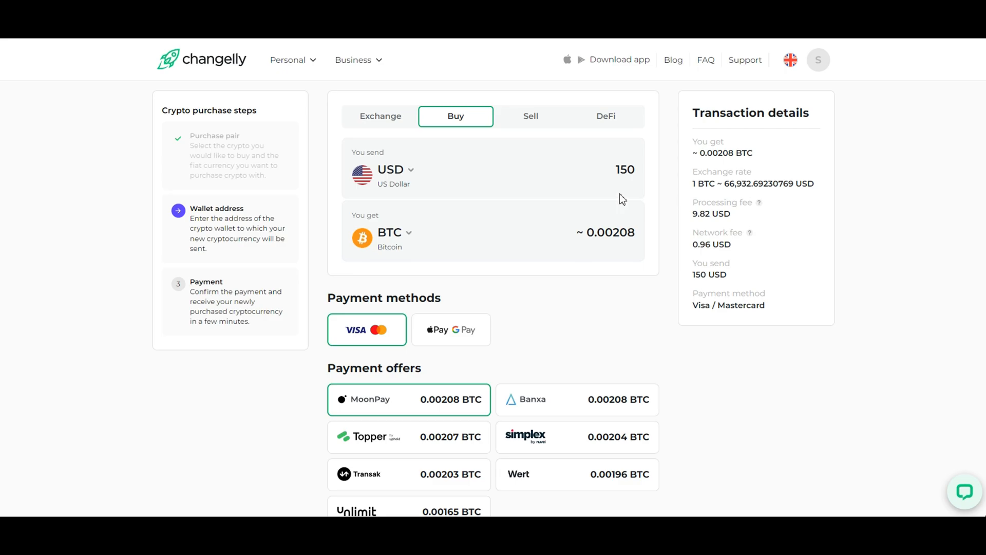
{"action": "left_click", "coordinate": [390, 173]}
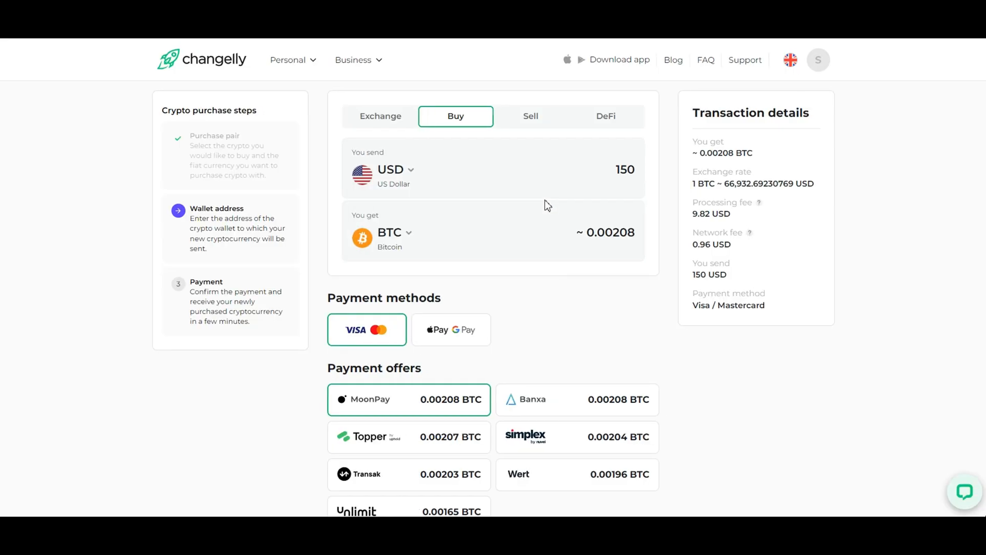
{"action": "mouse_move", "coordinate": [673, 221]}
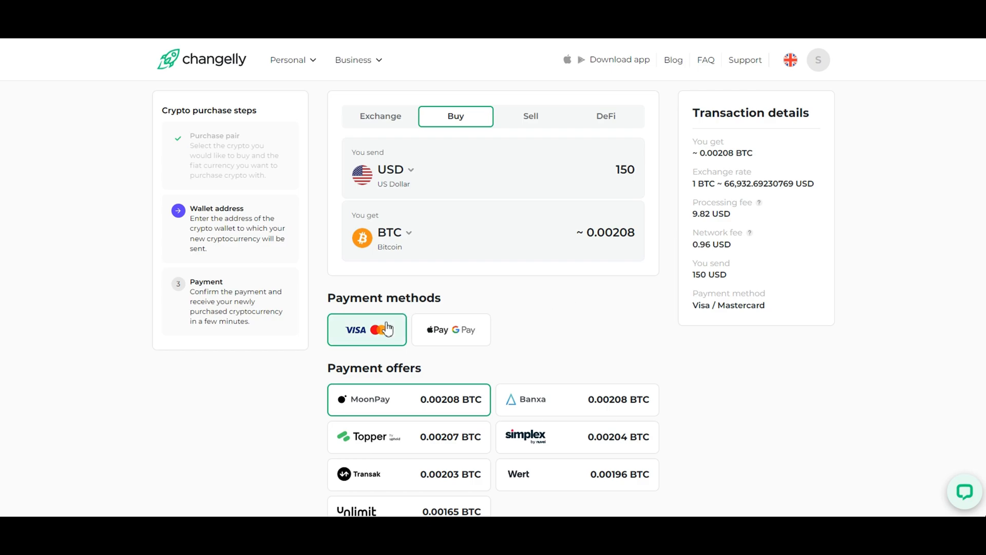
{"action": "mouse_move", "coordinate": [559, 306]}
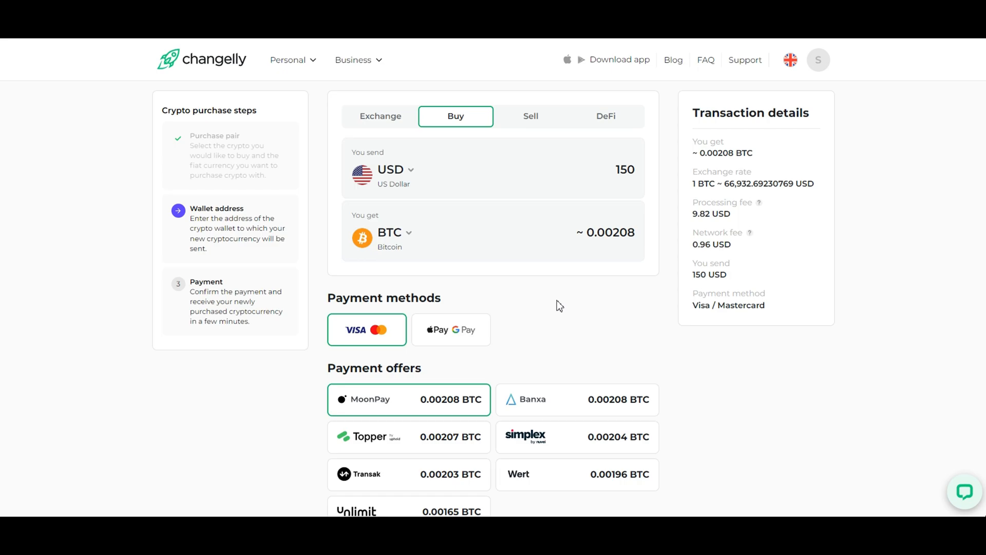
{"action": "scroll", "scroll_direction": "down", "scroll_amount": 3}
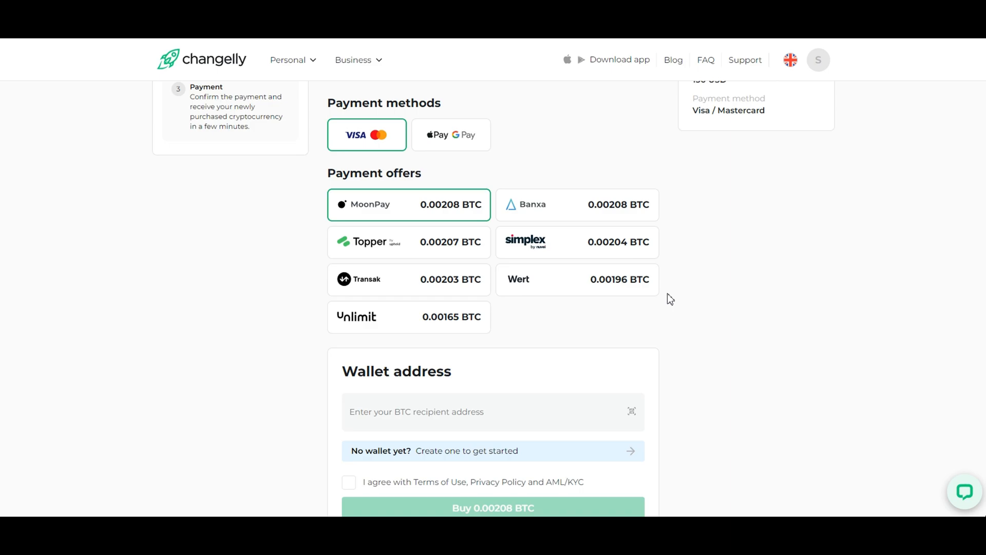
{"action": "mouse_move", "coordinate": [688, 281]}
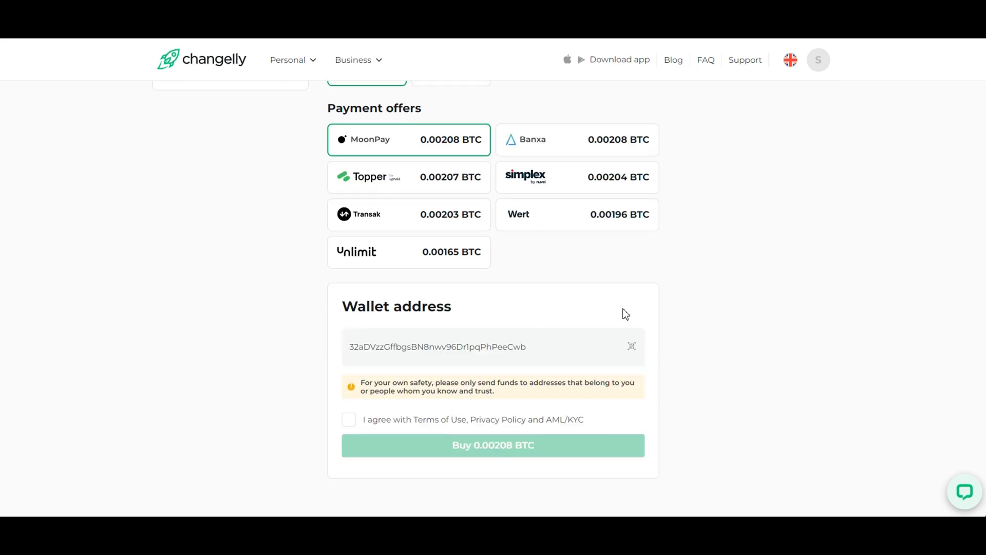
Step: Accept the Terms of Use and submit the 0.00208 BTC purchase to MoonPay
{"action": "left_click", "coordinate": [348, 419]}
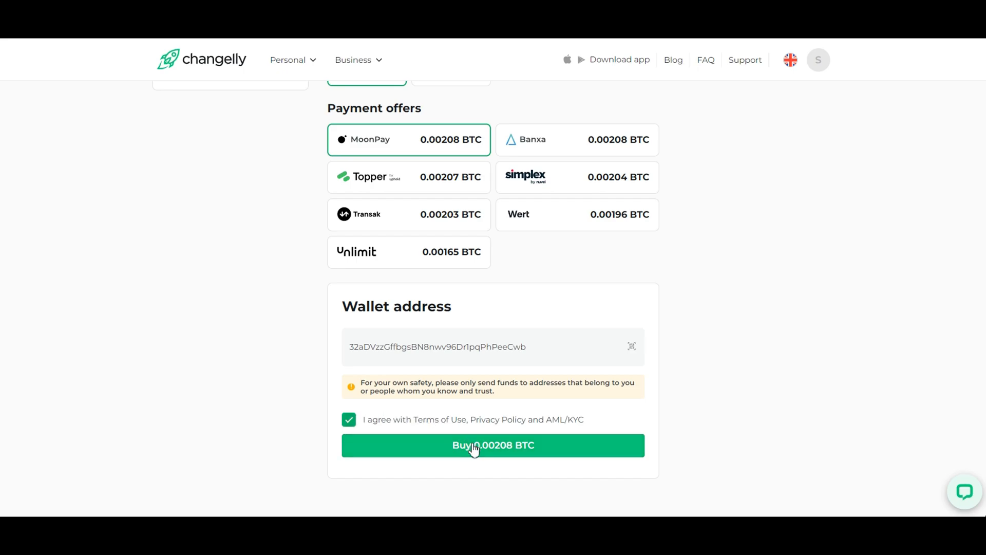
{"action": "left_click", "coordinate": [493, 445]}
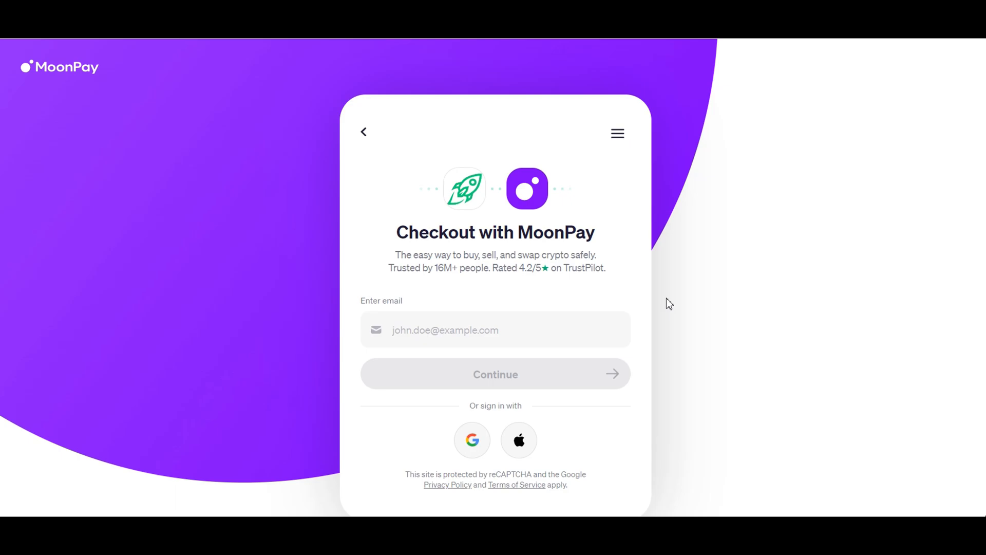
{"action": "mouse_move", "coordinate": [705, 290]}
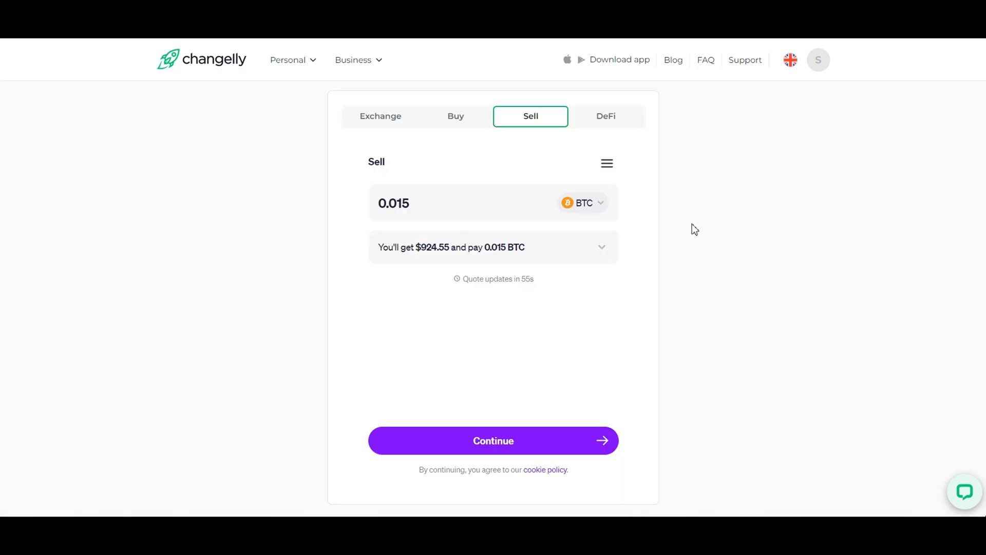
Step: Continue the 0.015 BTC sale to MoonPay checkout, then switch to the DeFi swap
{"action": "left_click", "coordinate": [581, 202]}
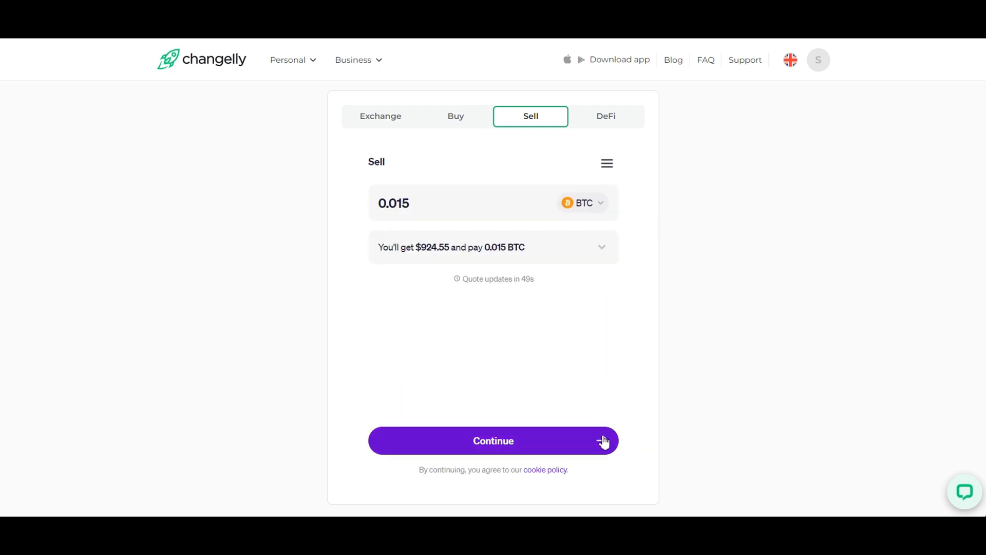
{"action": "left_click", "coordinate": [494, 441]}
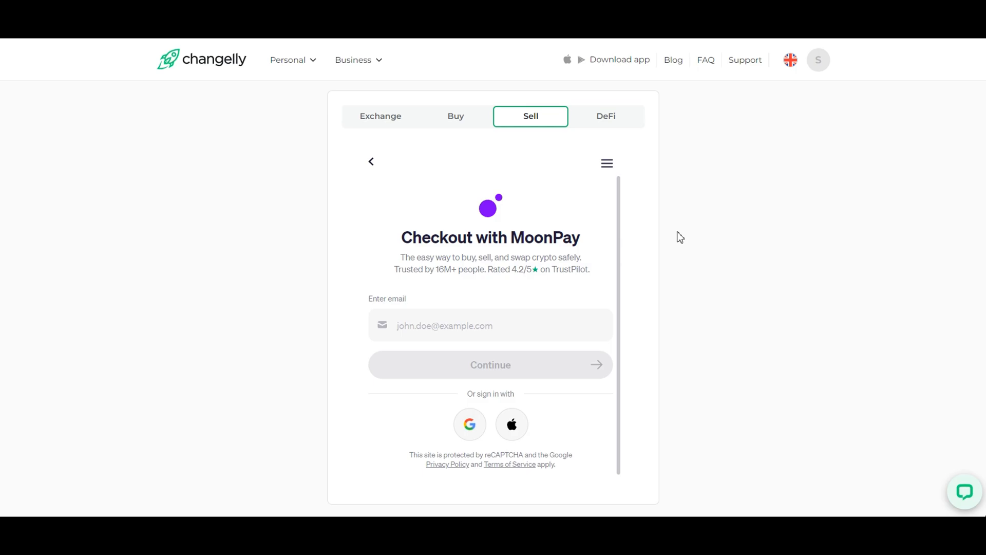
{"action": "left_click", "coordinate": [604, 116]}
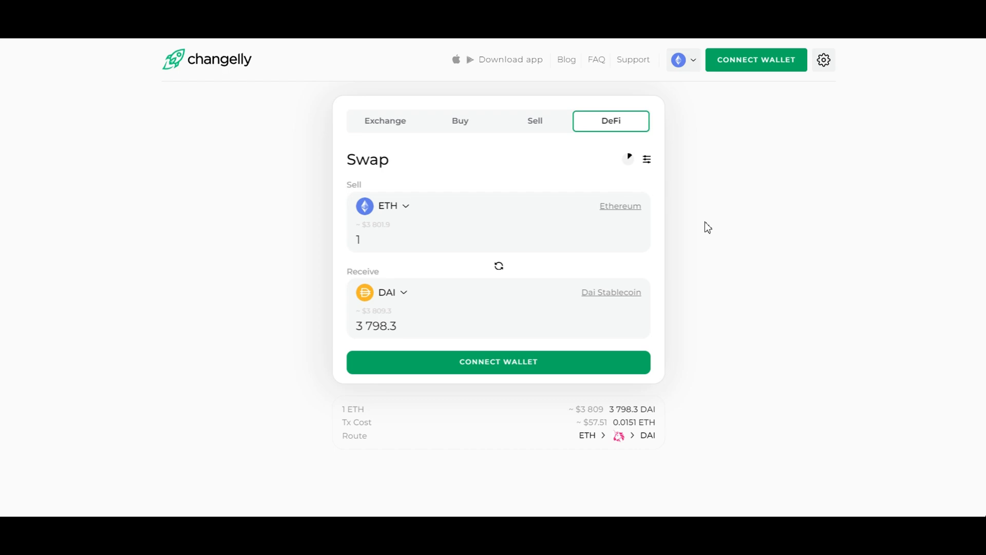
Step: Set the DeFi swap to sell USDT and receive MATIC
{"action": "left_click", "coordinate": [382, 205]}
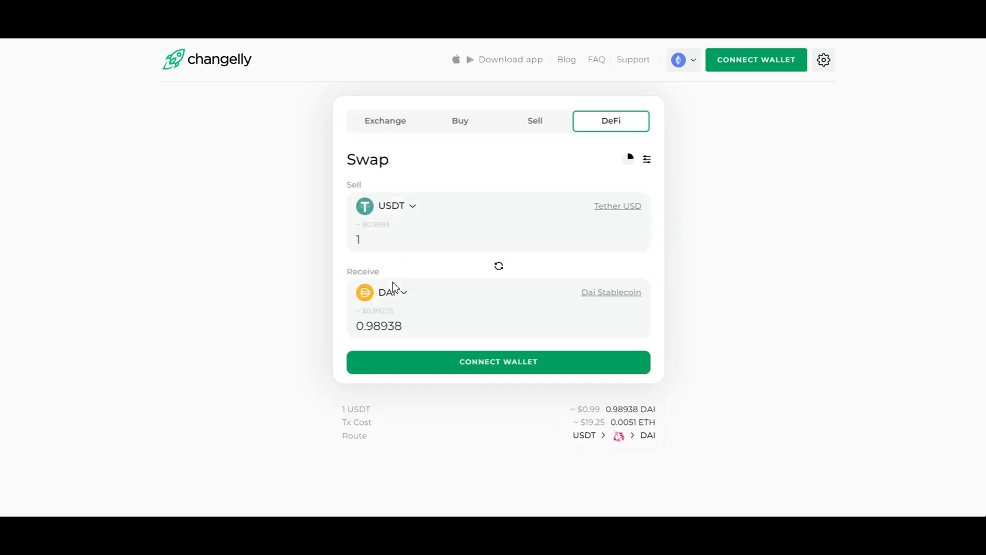
{"action": "left_click", "coordinate": [390, 292]}
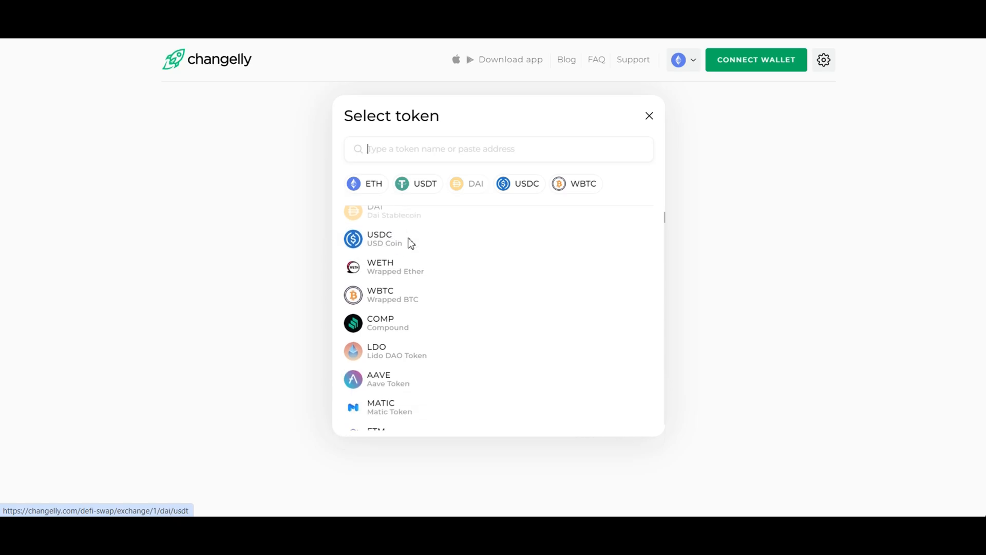
{"action": "left_click", "coordinate": [380, 407]}
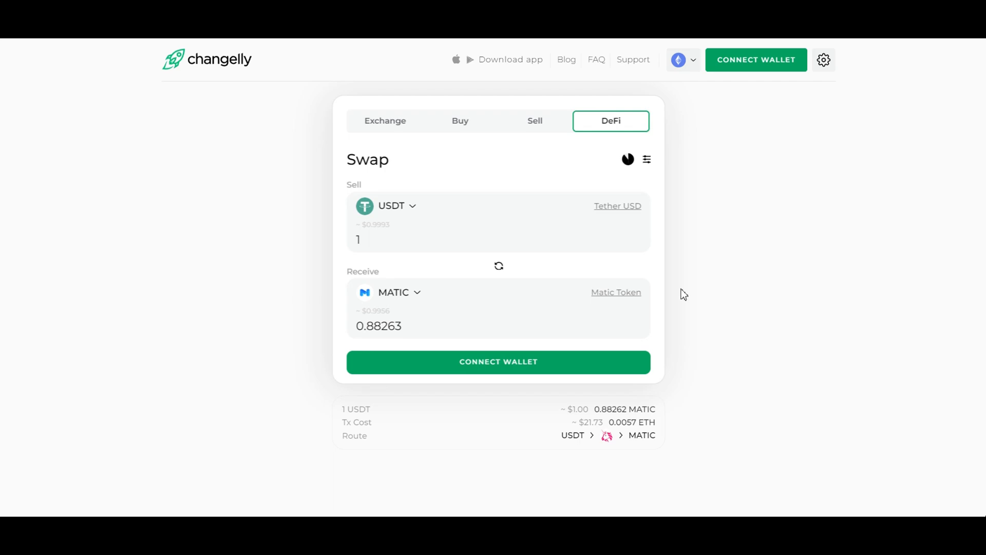
Step: In Connect Wallet choose the Polygon network, accept the terms, then close the panel
{"action": "left_click", "coordinate": [497, 361]}
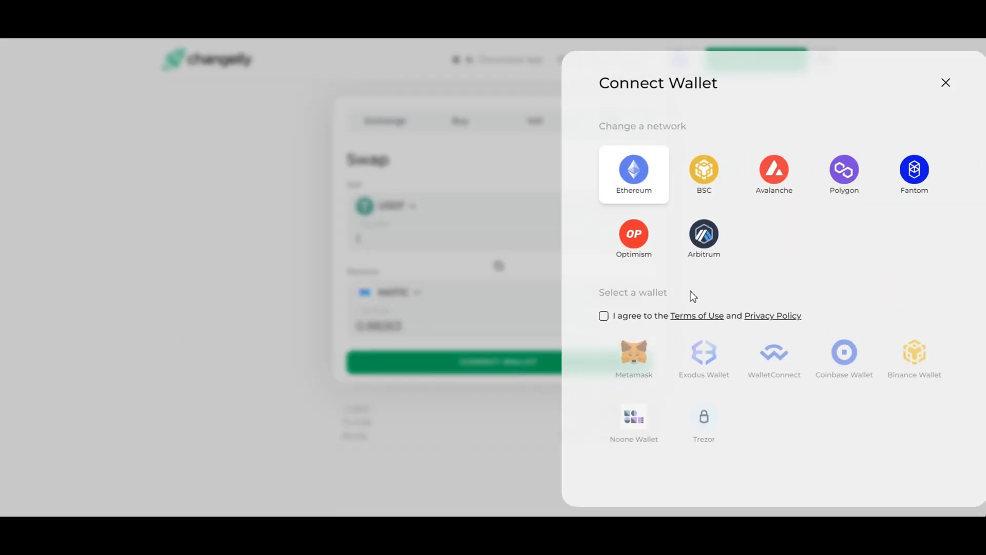
{"action": "mouse_move", "coordinate": [738, 290]}
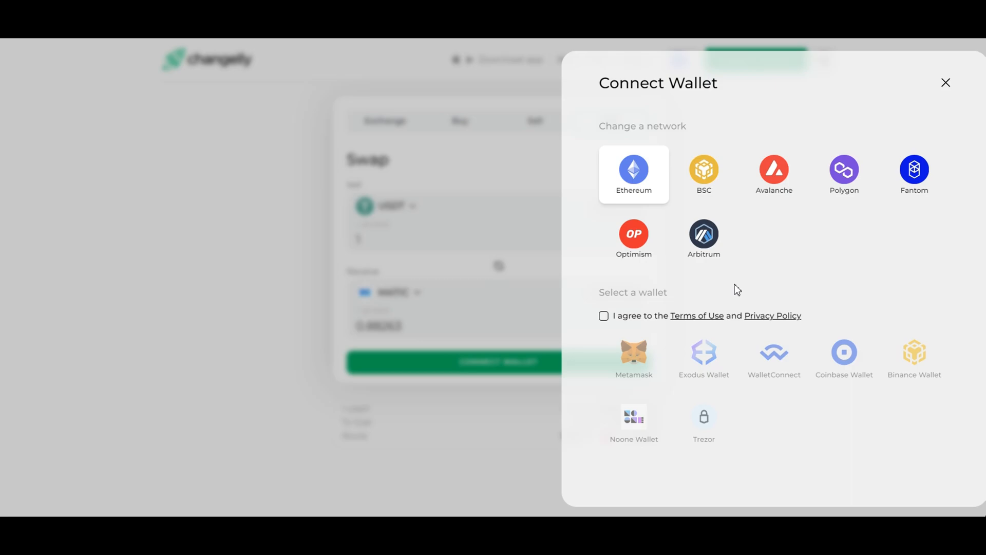
{"action": "mouse_move", "coordinate": [817, 212]}
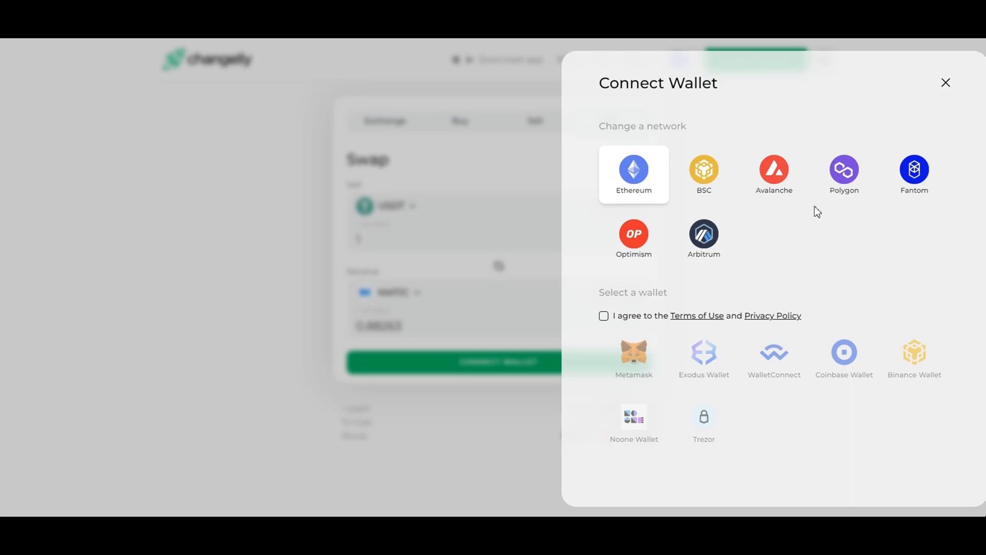
{"action": "left_click", "coordinate": [844, 175]}
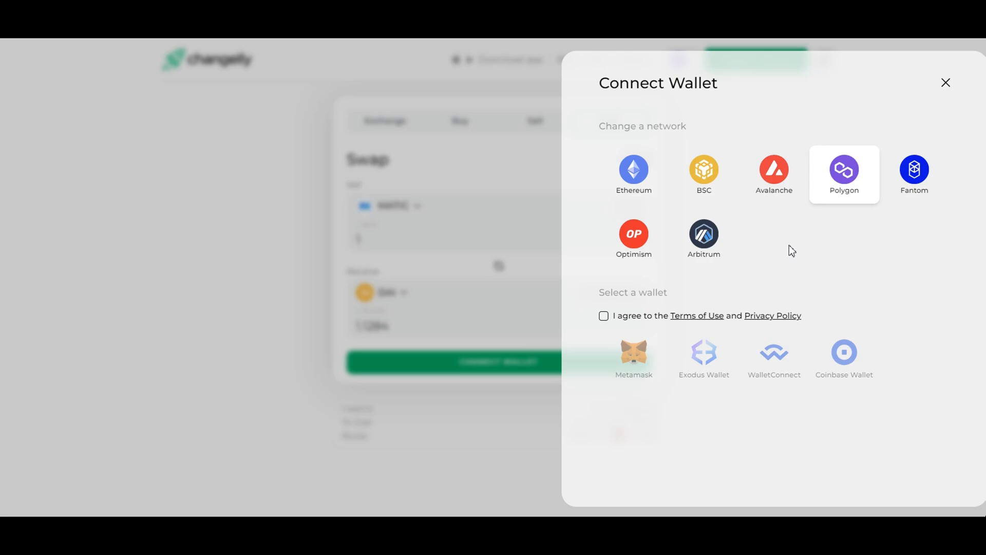
{"action": "left_click", "coordinate": [603, 316]}
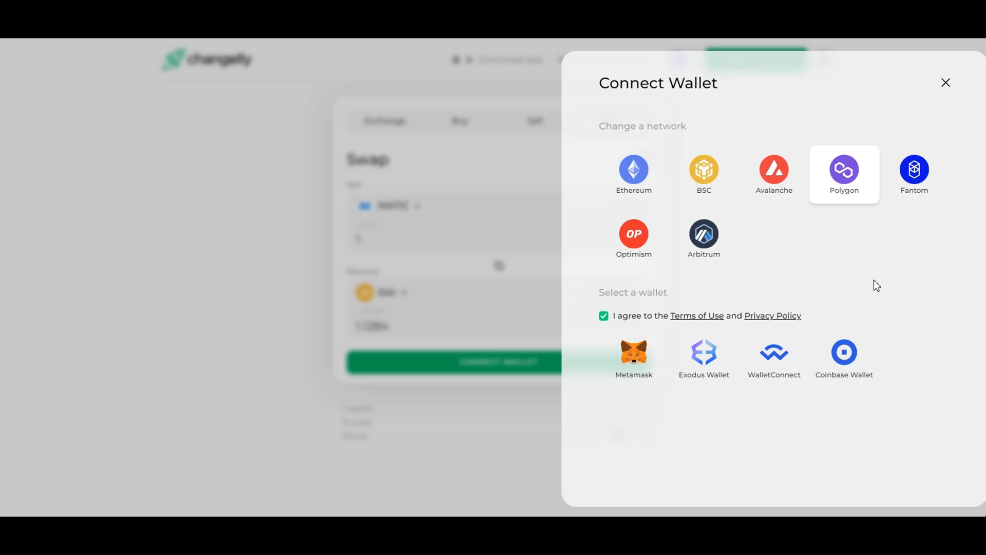
{"action": "mouse_move", "coordinate": [872, 293]}
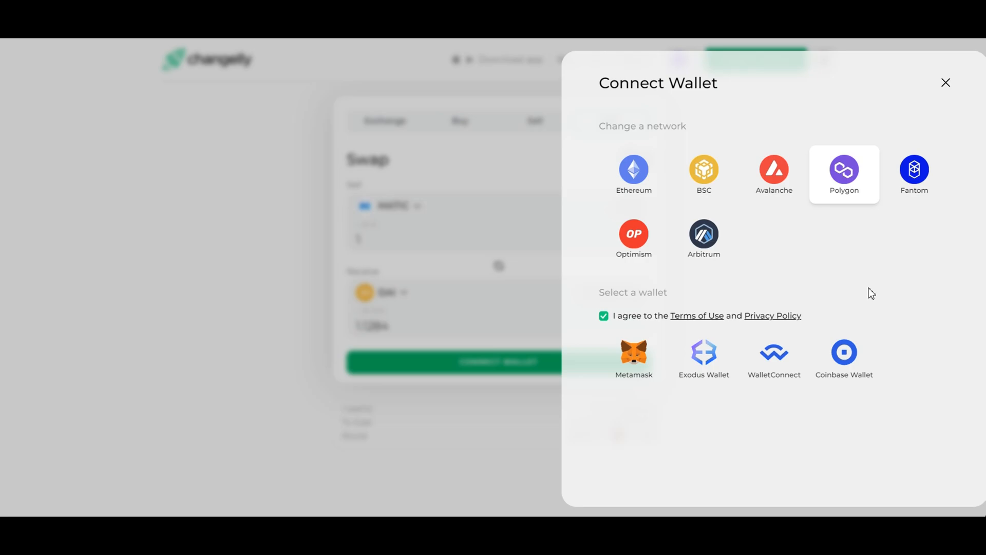
{"action": "left_click", "coordinate": [945, 83]}
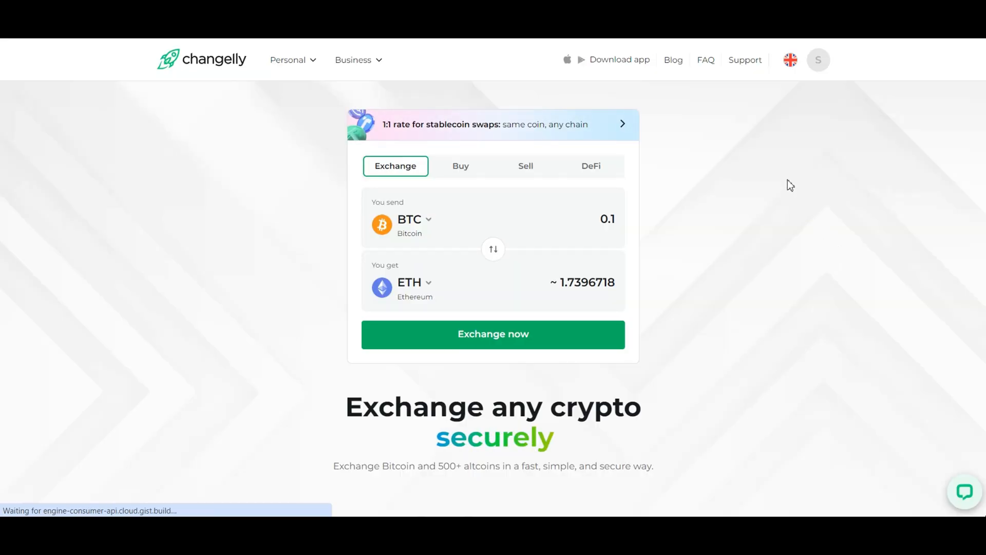
Step: Go to Support and bring up a blank Submit a ticket form
{"action": "left_click", "coordinate": [744, 60]}
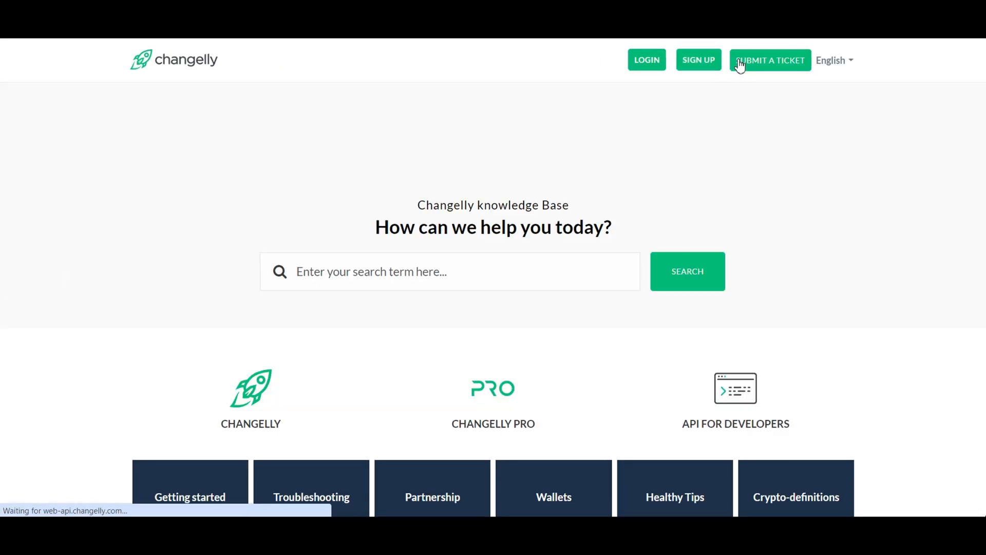
{"action": "mouse_move", "coordinate": [784, 98]}
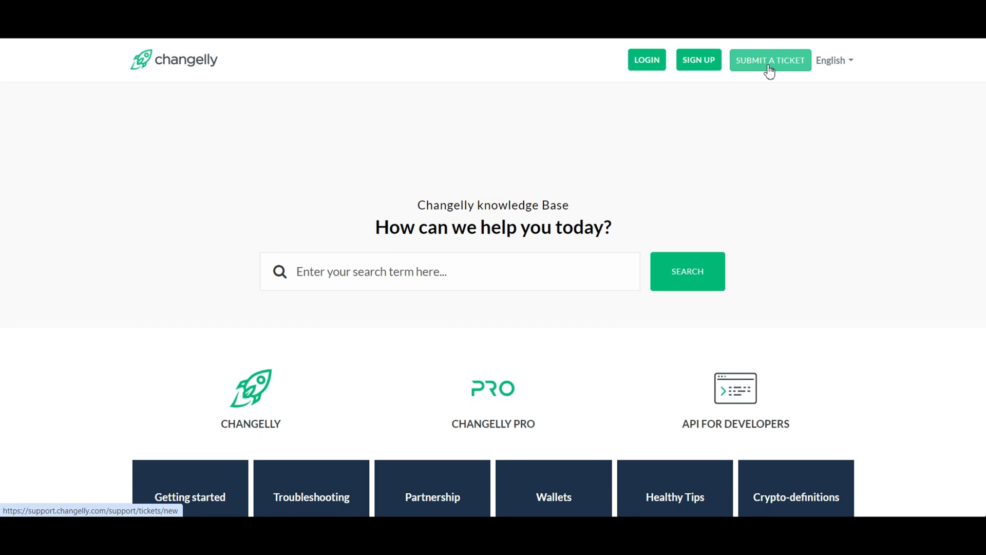
{"action": "left_click", "coordinate": [769, 60]}
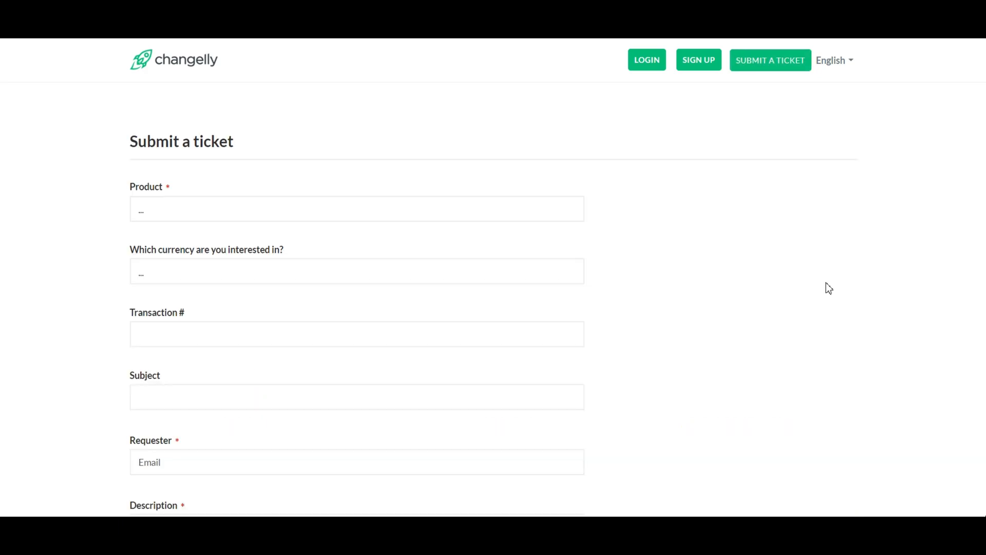